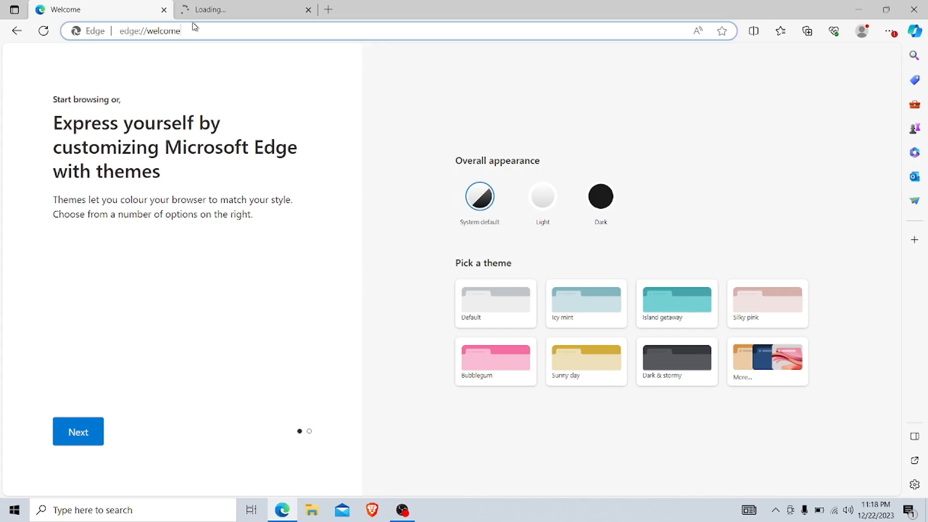
Step: Search for "google chrome" from the Edge address bar
left_click(149, 31)
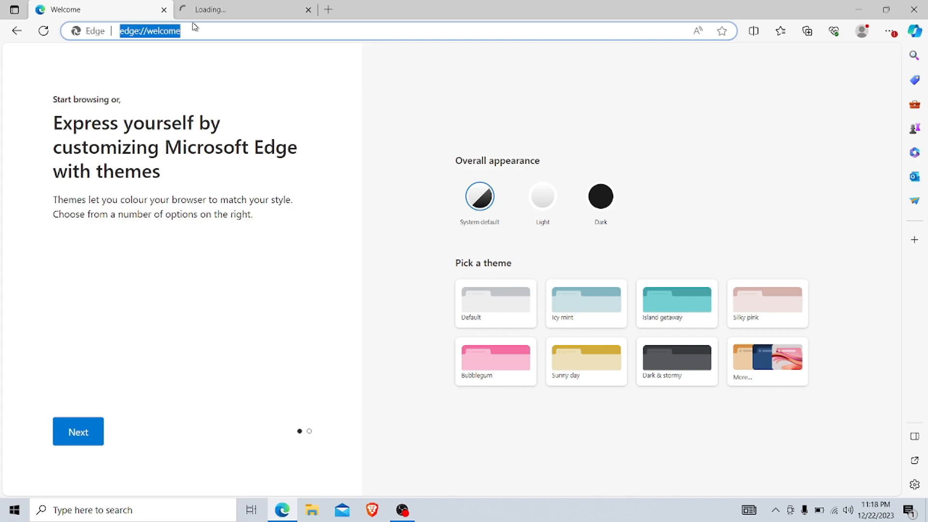
type("google ch")
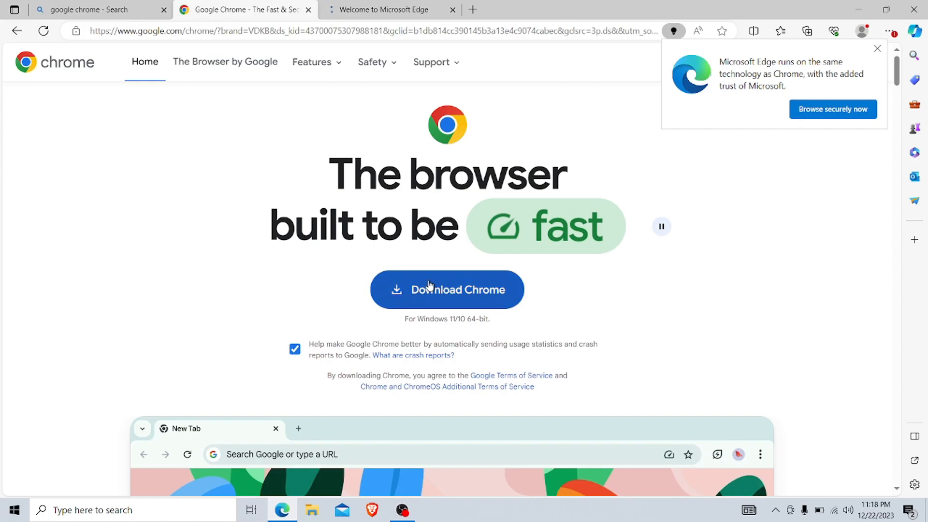
Step: Download the Chrome installer from Google Chrome's official page
left_click(447, 290)
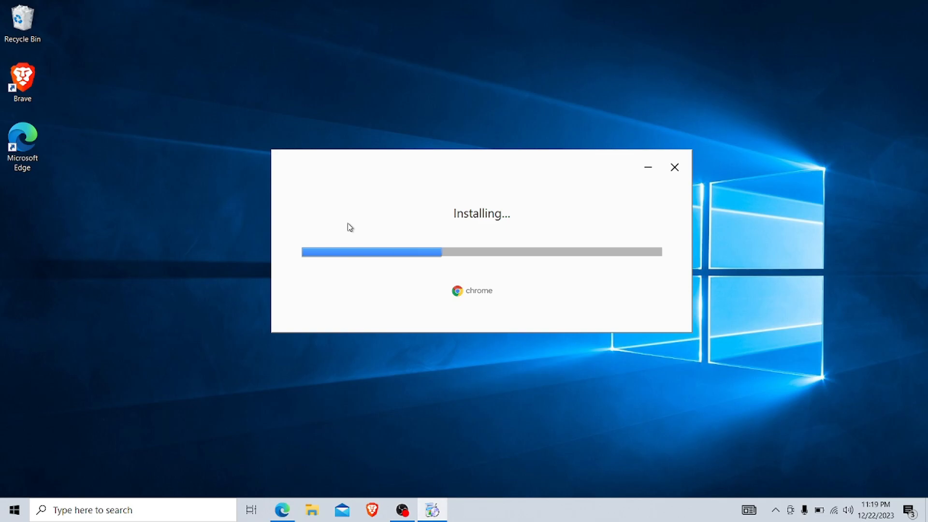
mouse_move(124, 4)
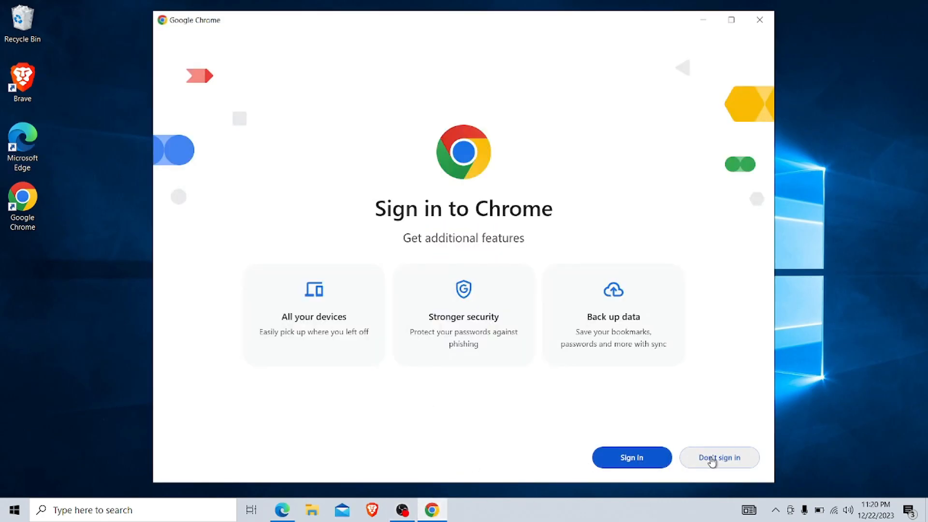
Step: Continue without signing in and skip making Chrome the default browser
left_click(719, 458)
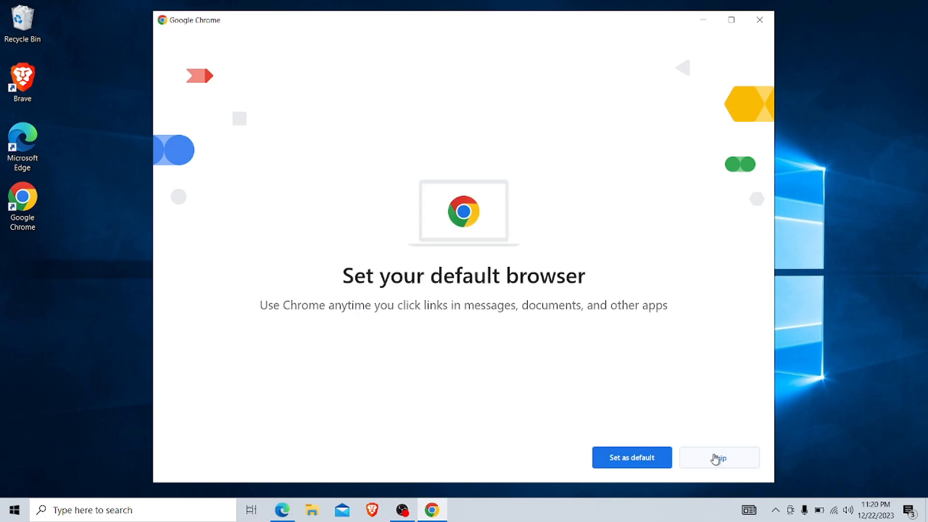
mouse_move(727, 469)
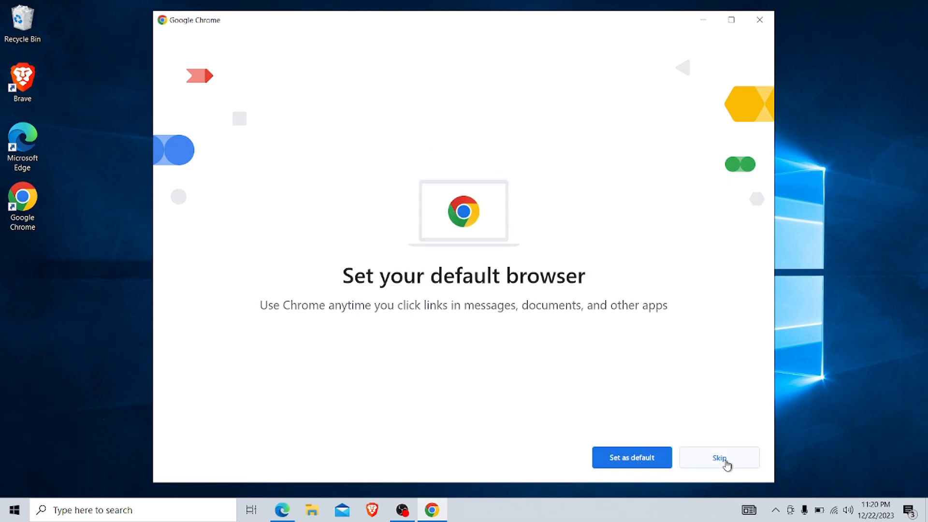
left_click(720, 457)
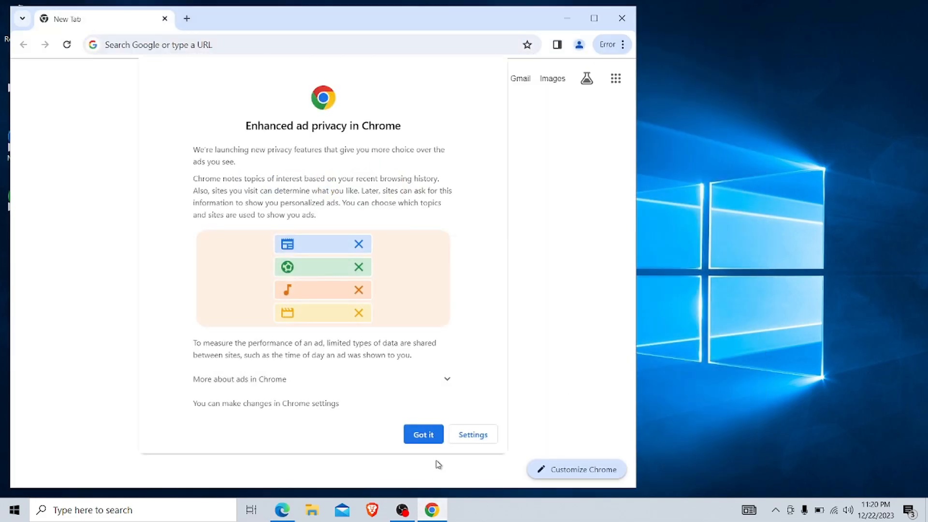